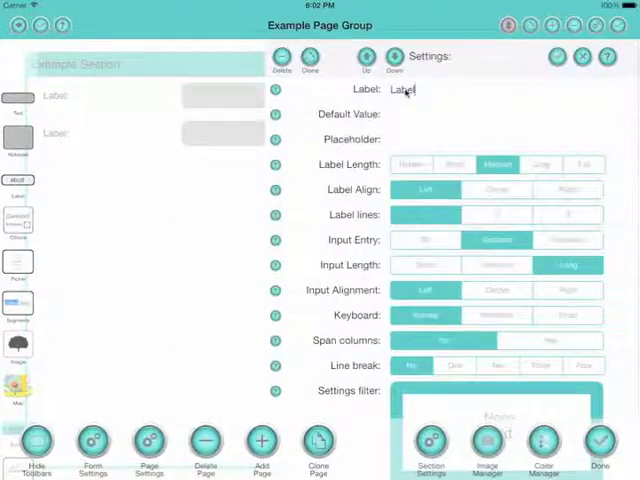
# Label the second text field 'Email' with Label Length set to Long.
pyautogui.click(400, 88)
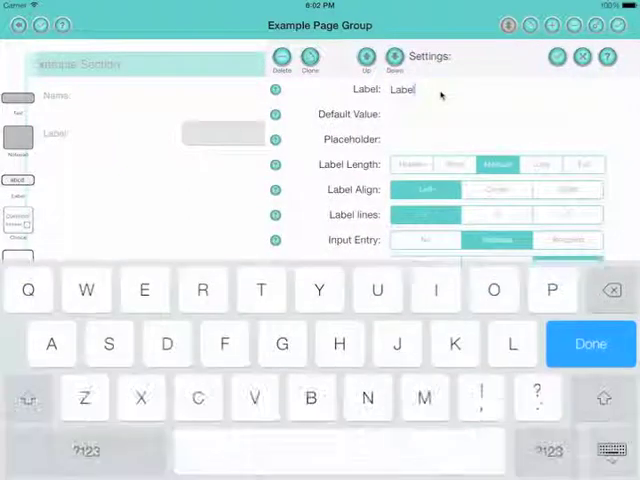
pyautogui.write('Email')
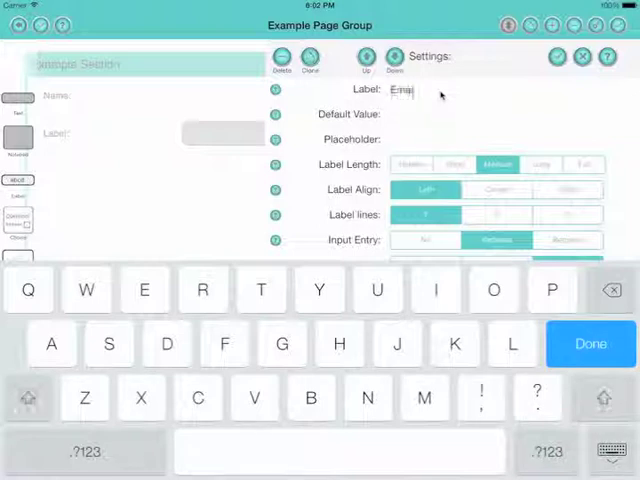
pyautogui.click(540, 164)
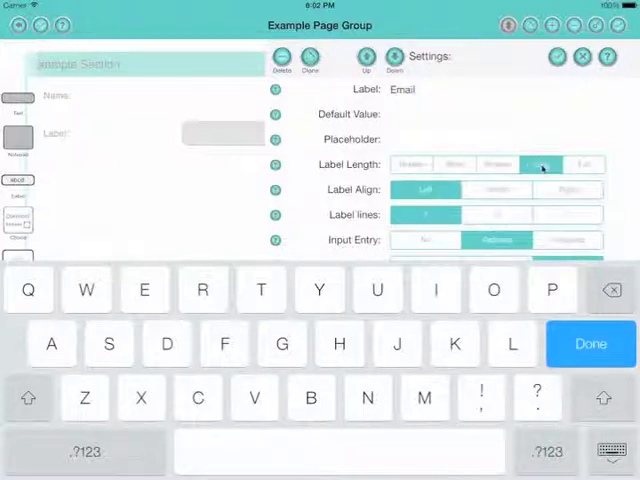
pyautogui.click(588, 344)
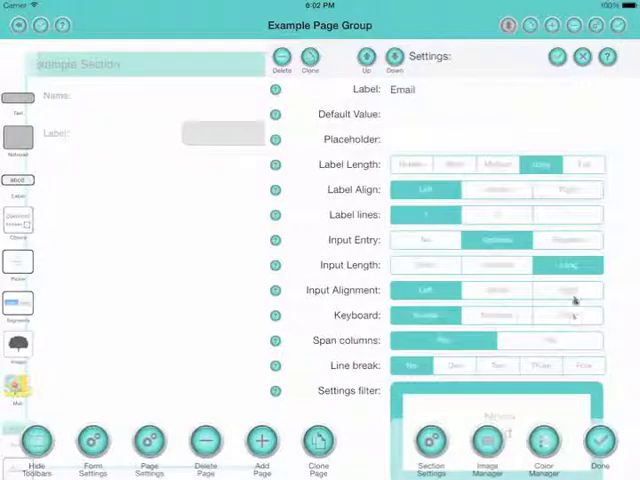
pyautogui.click(570, 316)
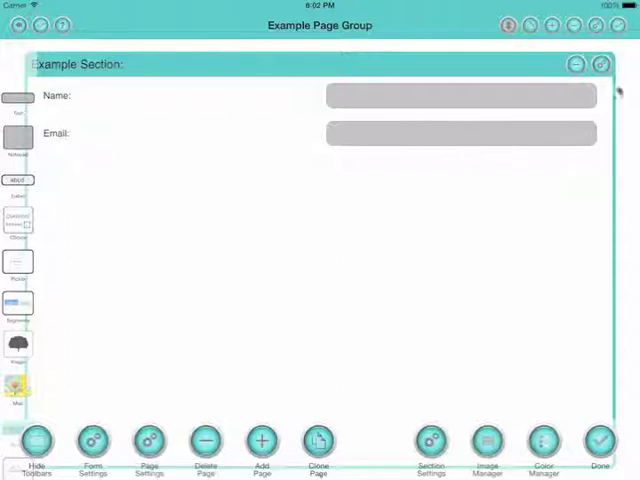
# Set Example Section's Columns to 2 so Name and Email sit side by side.
pyautogui.click(430, 442)
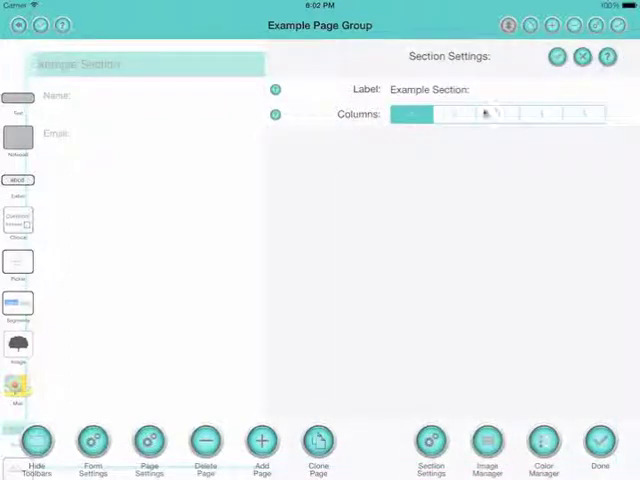
pyautogui.click(456, 114)
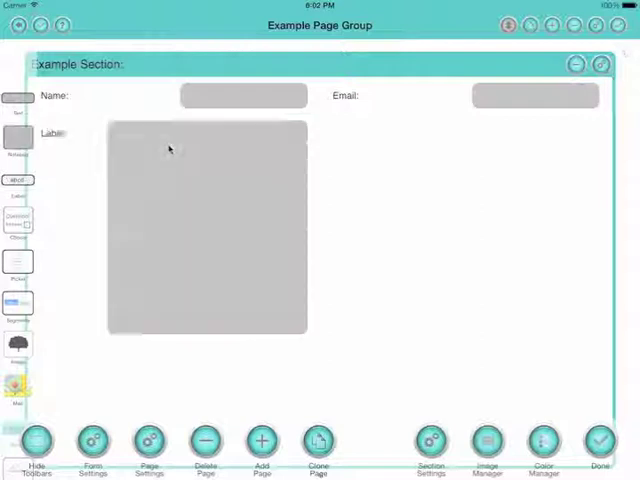
pyautogui.moveTo(184, 164)
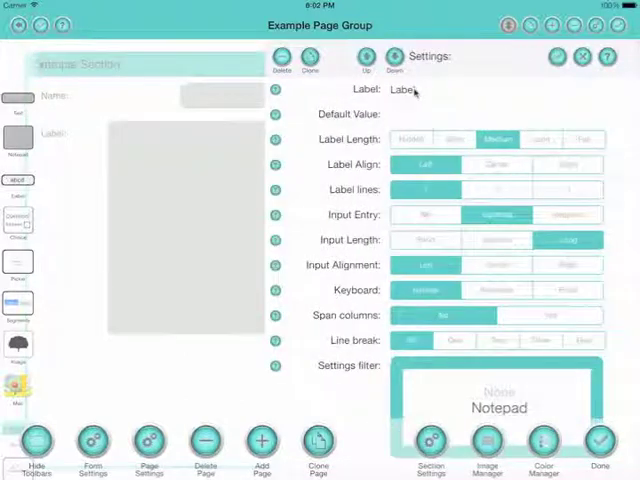
# Label the notepad box 'Notes'.
pyautogui.click(402, 88)
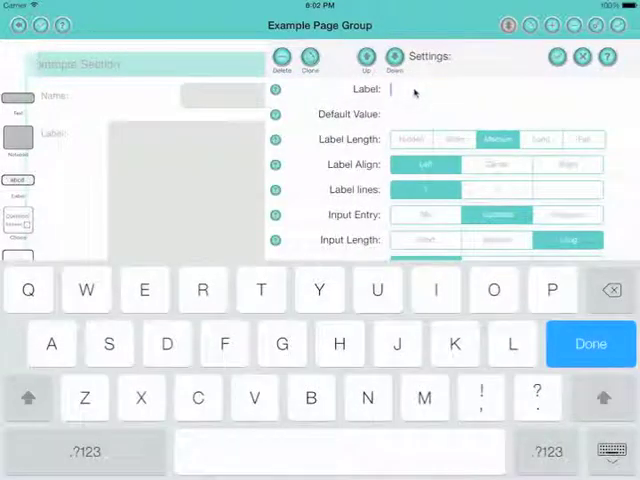
pyautogui.write('Notes')
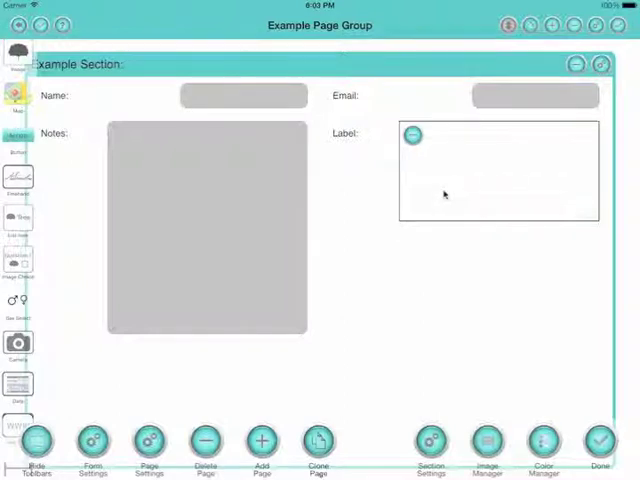
# Label the new drawing box in the second column 'Freehand'.
pyautogui.click(412, 136)
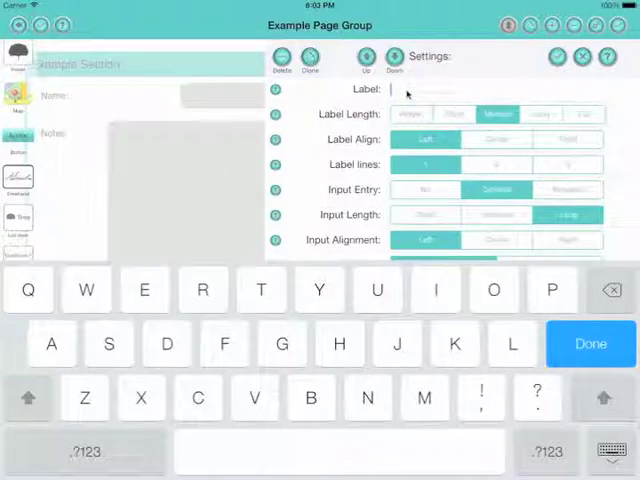
pyautogui.write('Freehand')
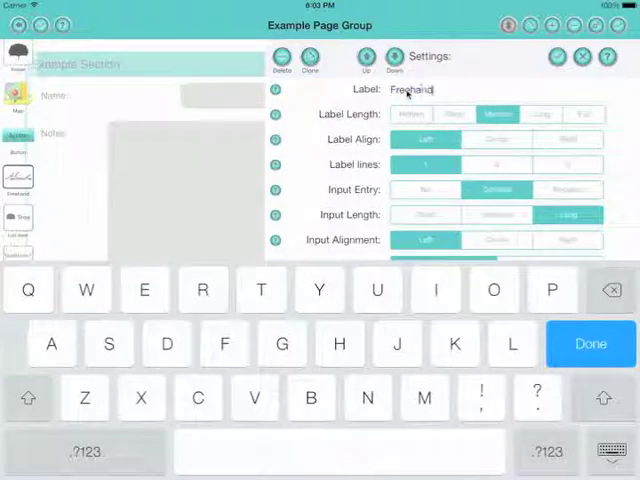
pyautogui.click(590, 344)
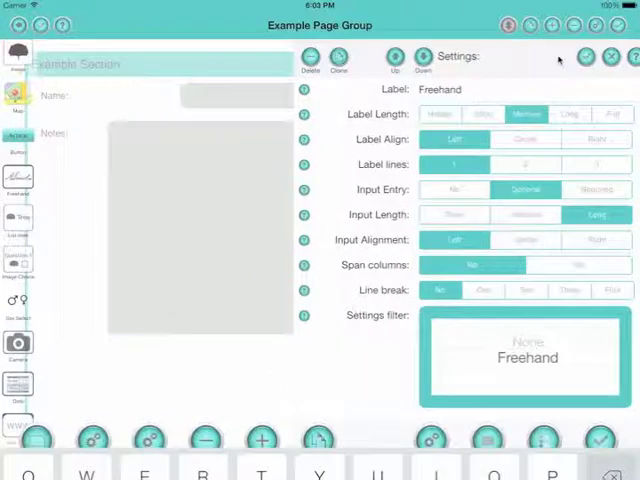
pyautogui.click(604, 450)
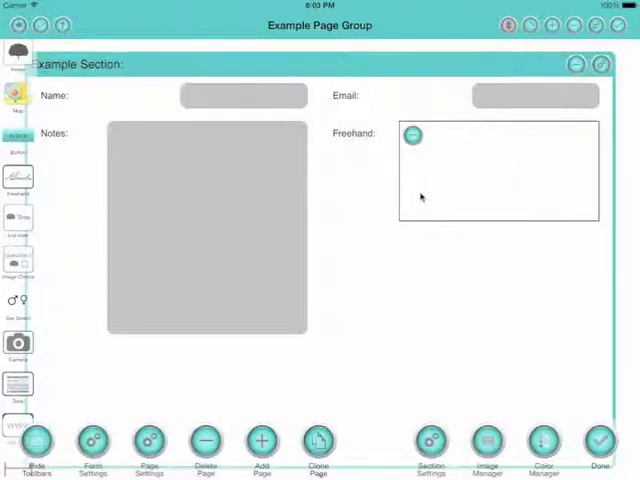
pyautogui.moveTo(448, 164)
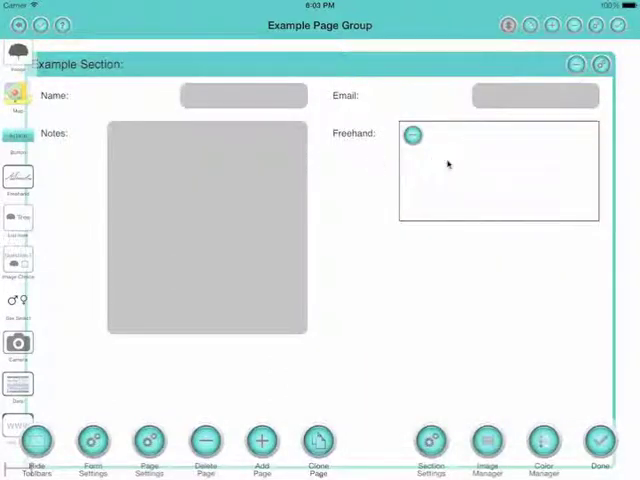
# Clone the Notes and Freehand fields into the other column.
pyautogui.click(412, 136)
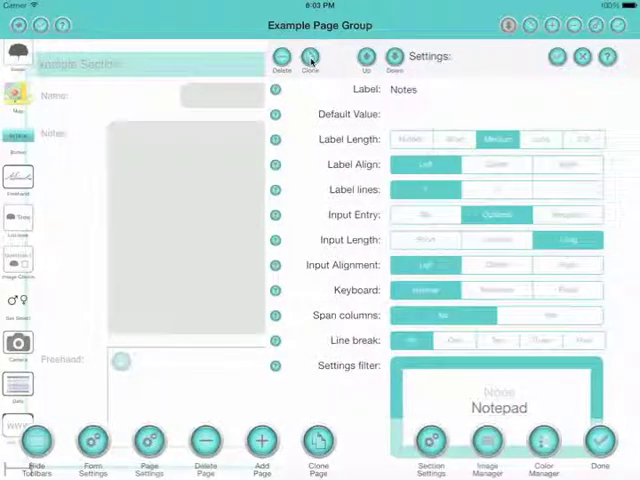
pyautogui.click(310, 56)
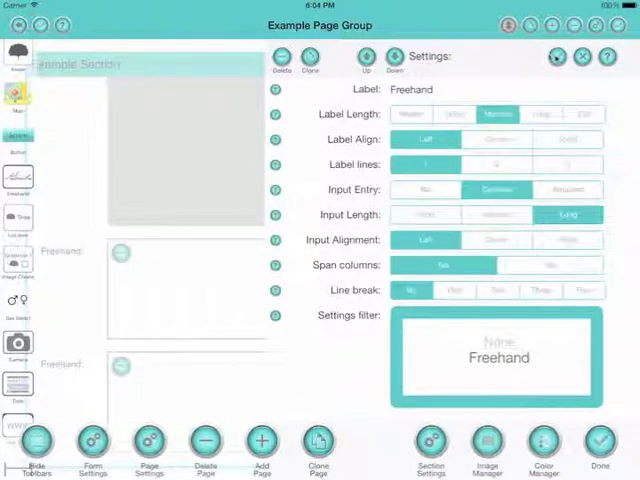
# Delete the Notes boxes, leaving two Freehand boxes under Name and Email.
pyautogui.click(584, 56)
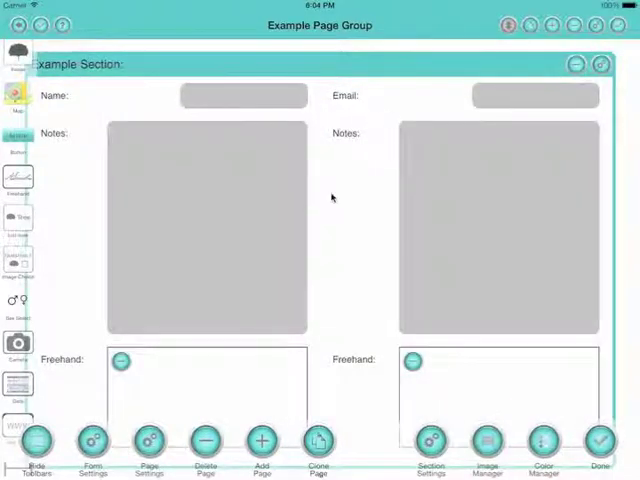
pyautogui.moveTo(436, 196)
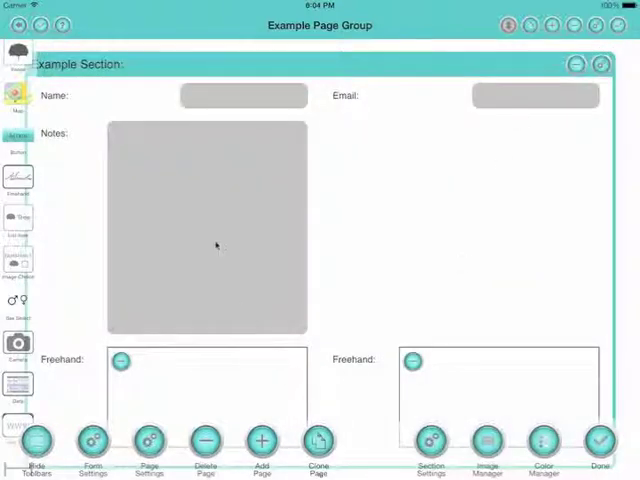
pyautogui.moveTo(260, 224)
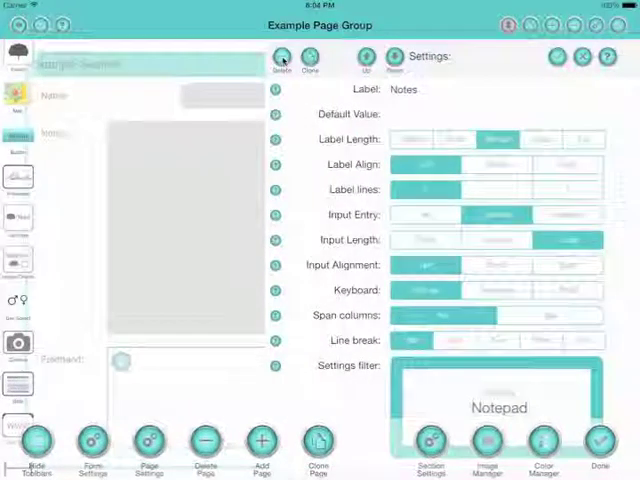
pyautogui.click(284, 58)
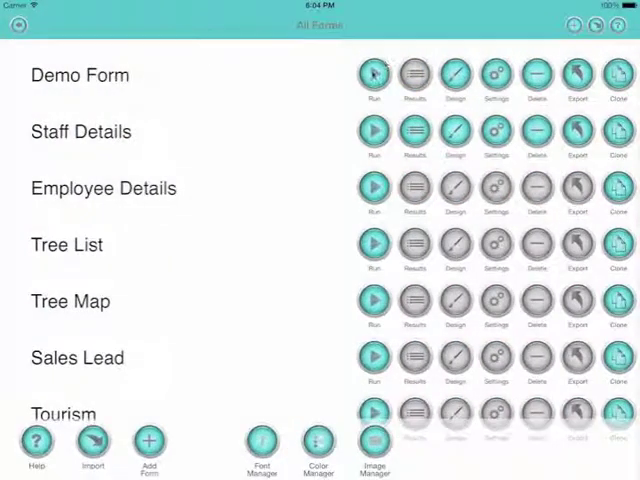
# Run the saved Example Page Group form.
pyautogui.click(374, 76)
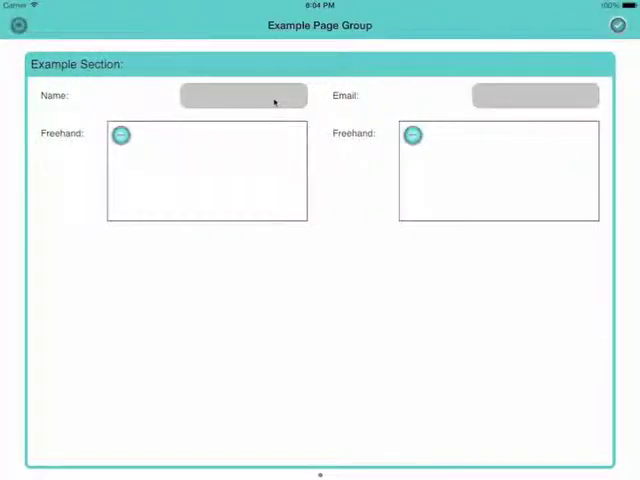